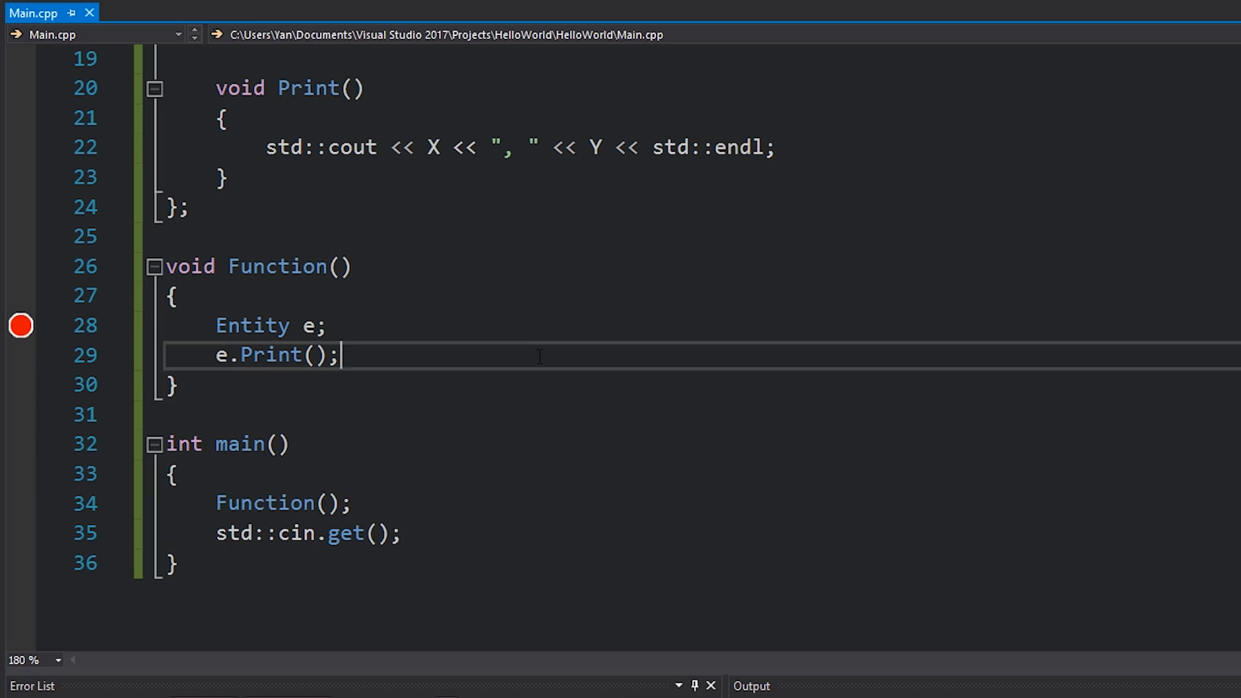
{"action": "type", "text": "e.~"}
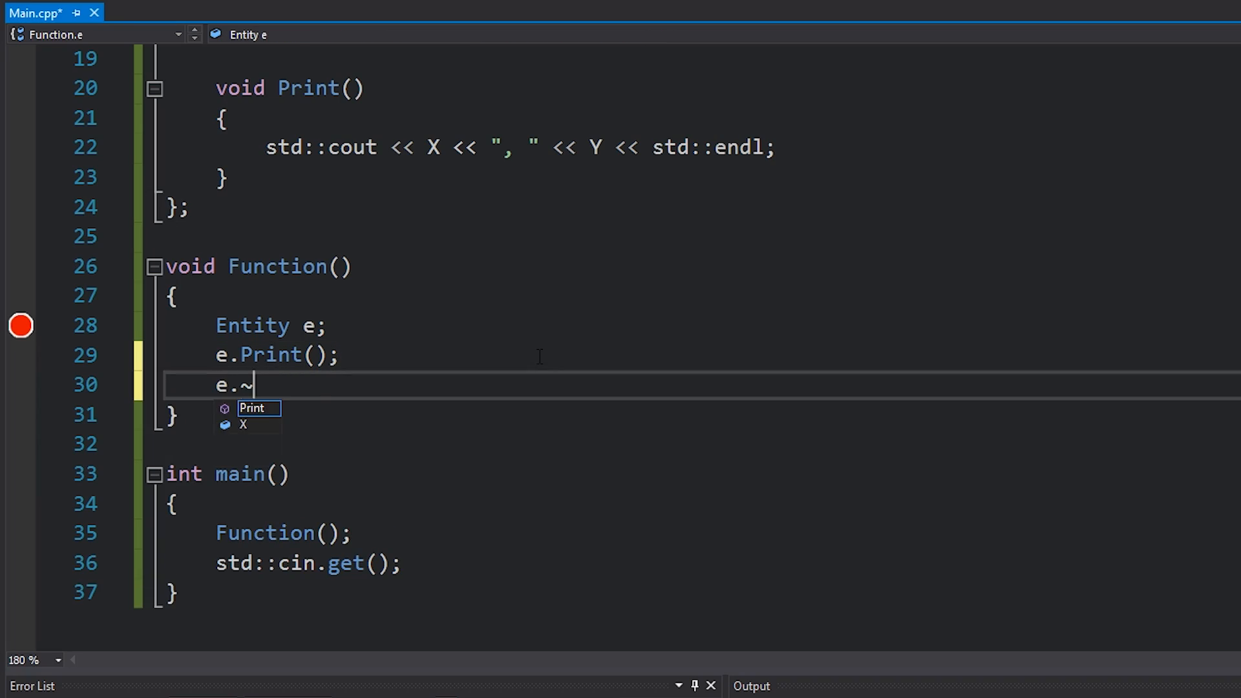
{"action": "type", "text": "Entity();"}
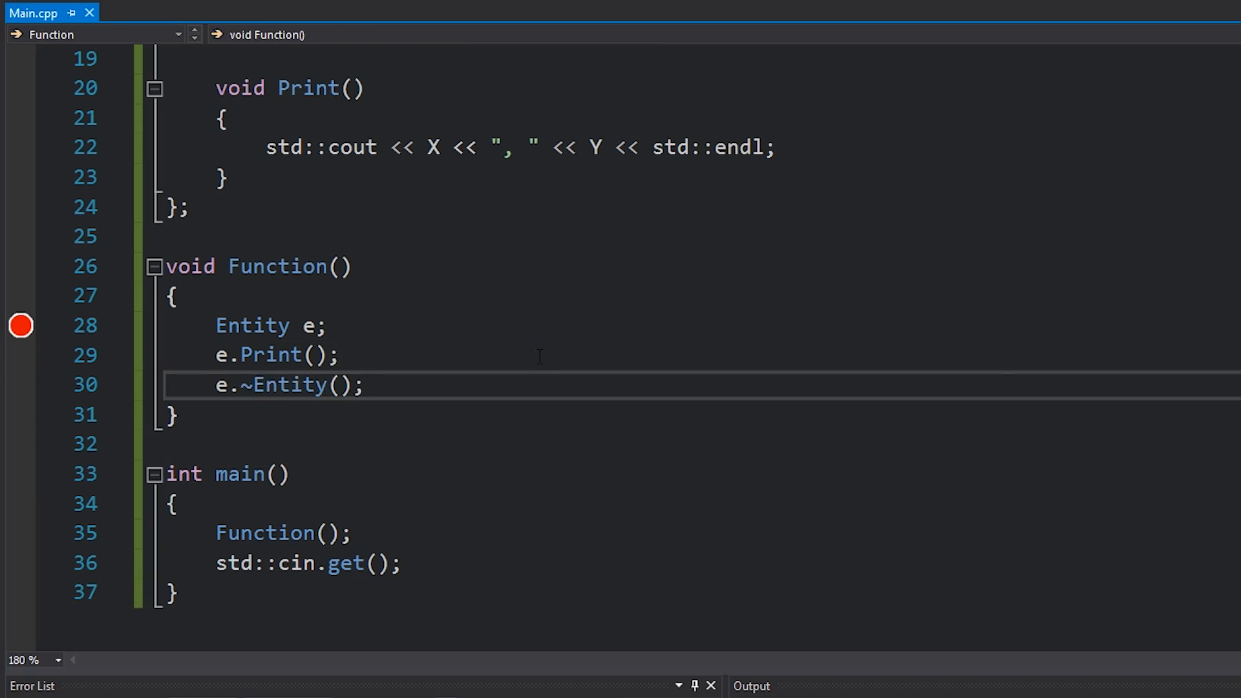